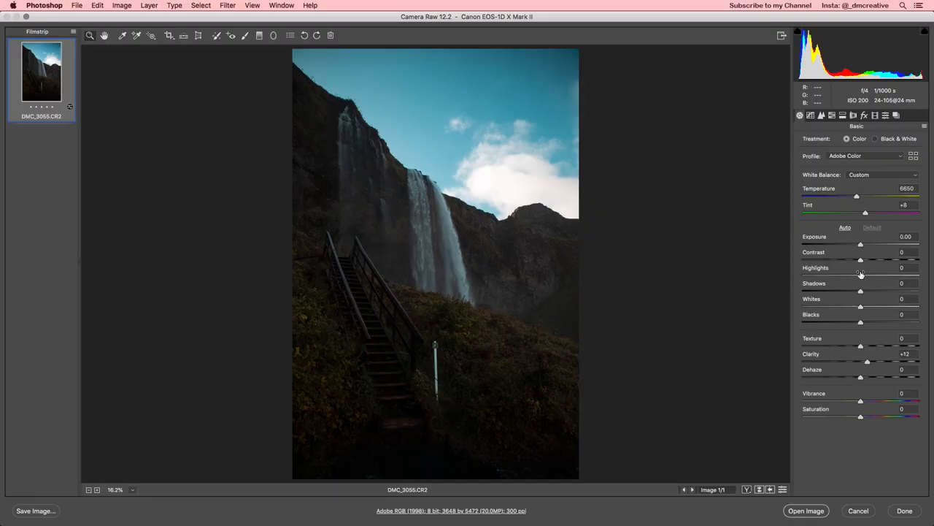
- Set Highlights to about -100 and Shadows to +100 to flatten the waterfall scene
{"action": "left_click_drag", "start_coordinate": [861, 275], "coordinate": [839, 274]}
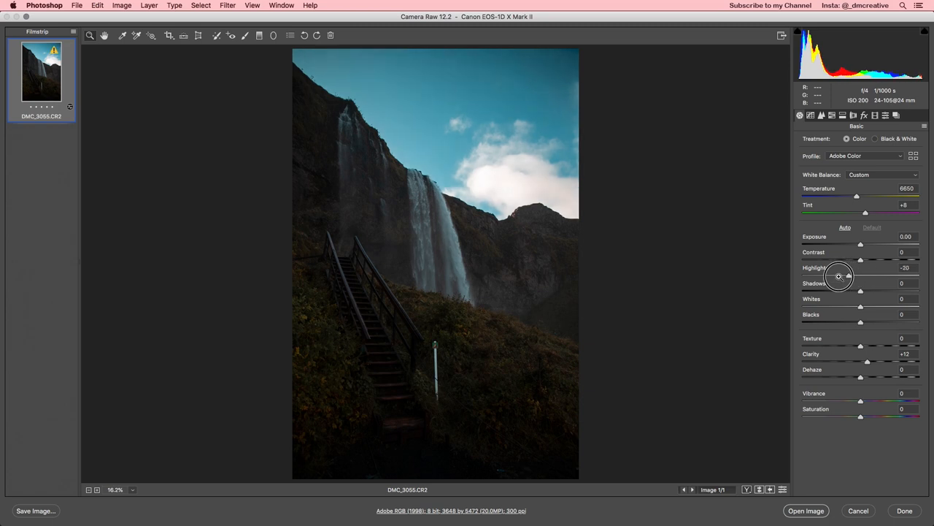
{"action": "left_click_drag", "start_coordinate": [861, 274], "coordinate": [818, 275]}
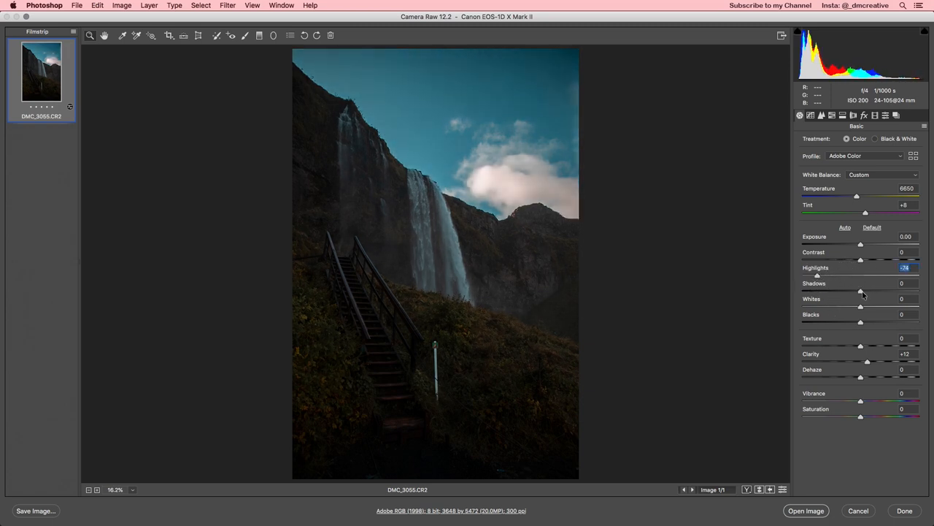
{"action": "left_click_drag", "start_coordinate": [861, 290], "coordinate": [918, 291]}
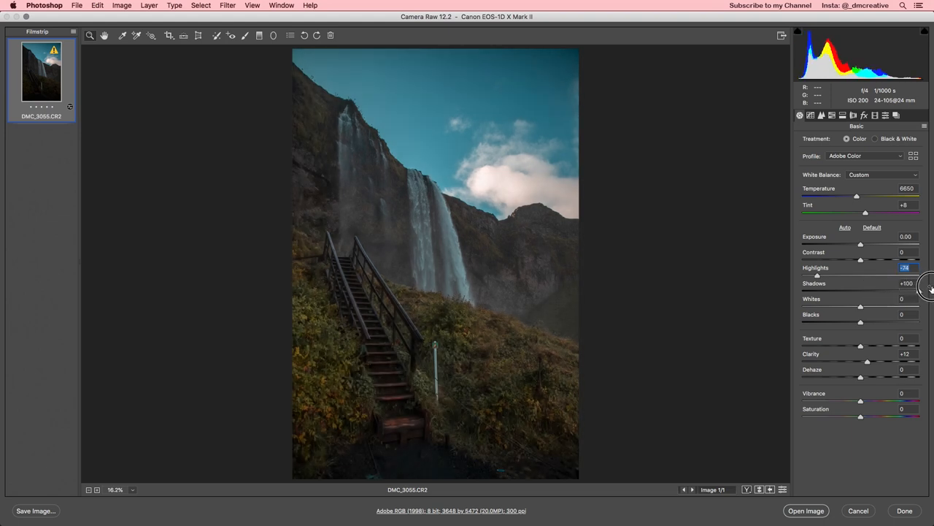